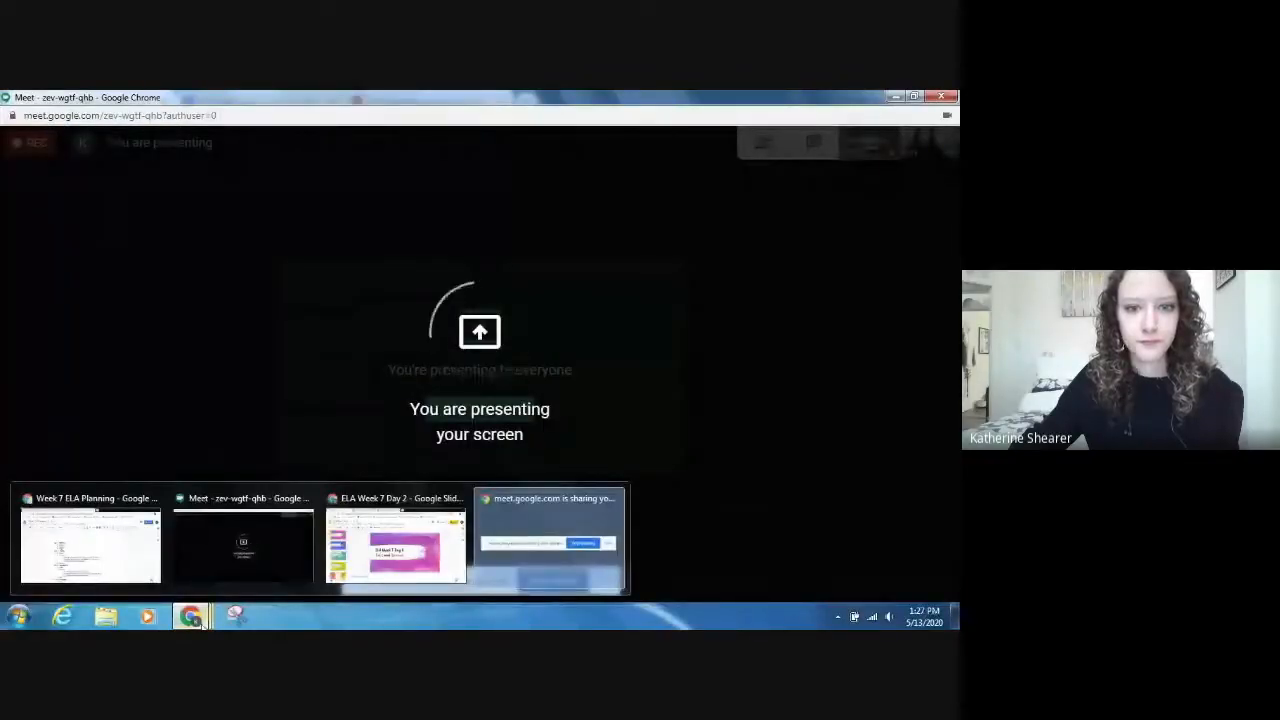
Step: Present the ELA Week 7 Day 2 Fact and Opinion deck full screen over the Meet share
left_click(396, 544)
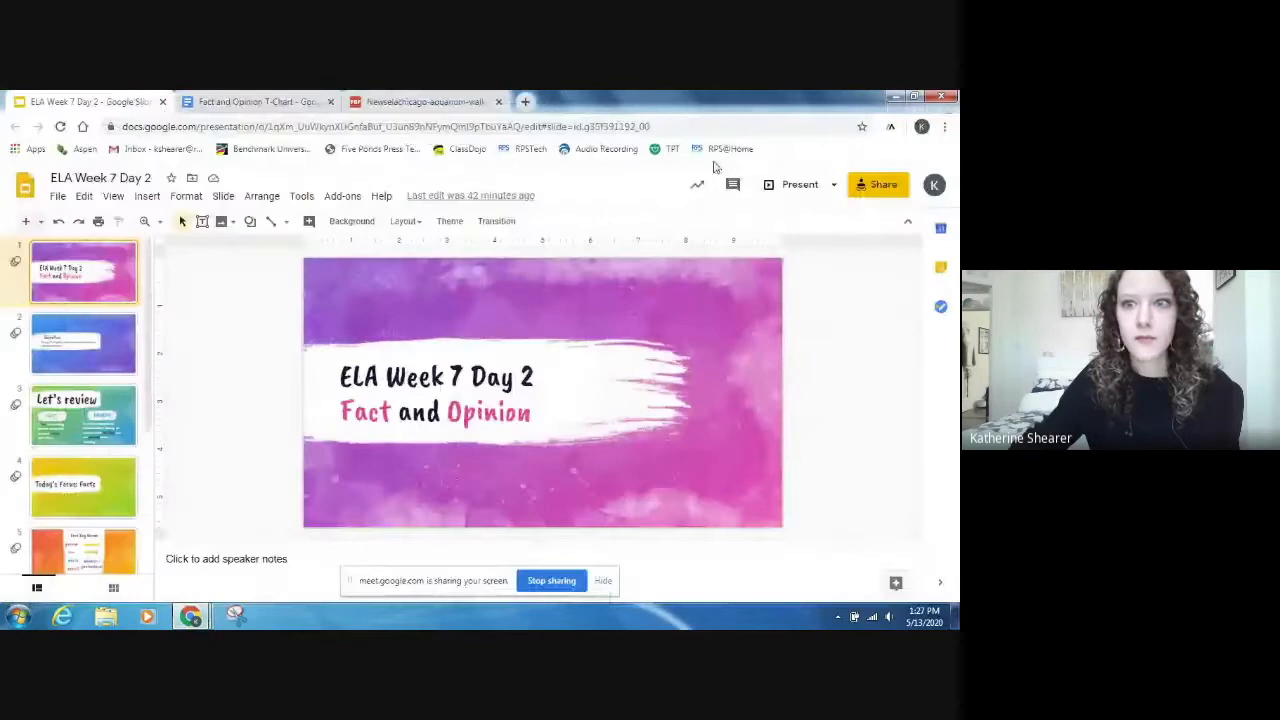
left_click(800, 184)
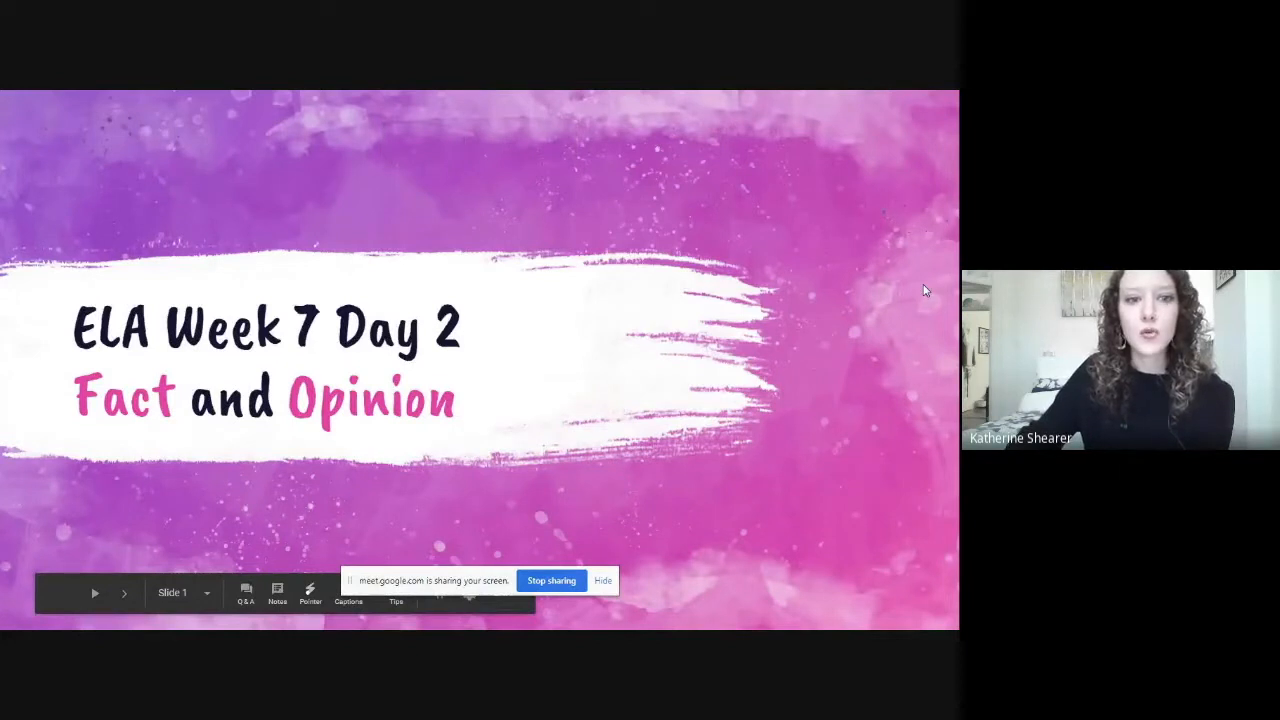
Step: Advance from the Objective slide toward slide 7, Student Practice
left_click(124, 592)
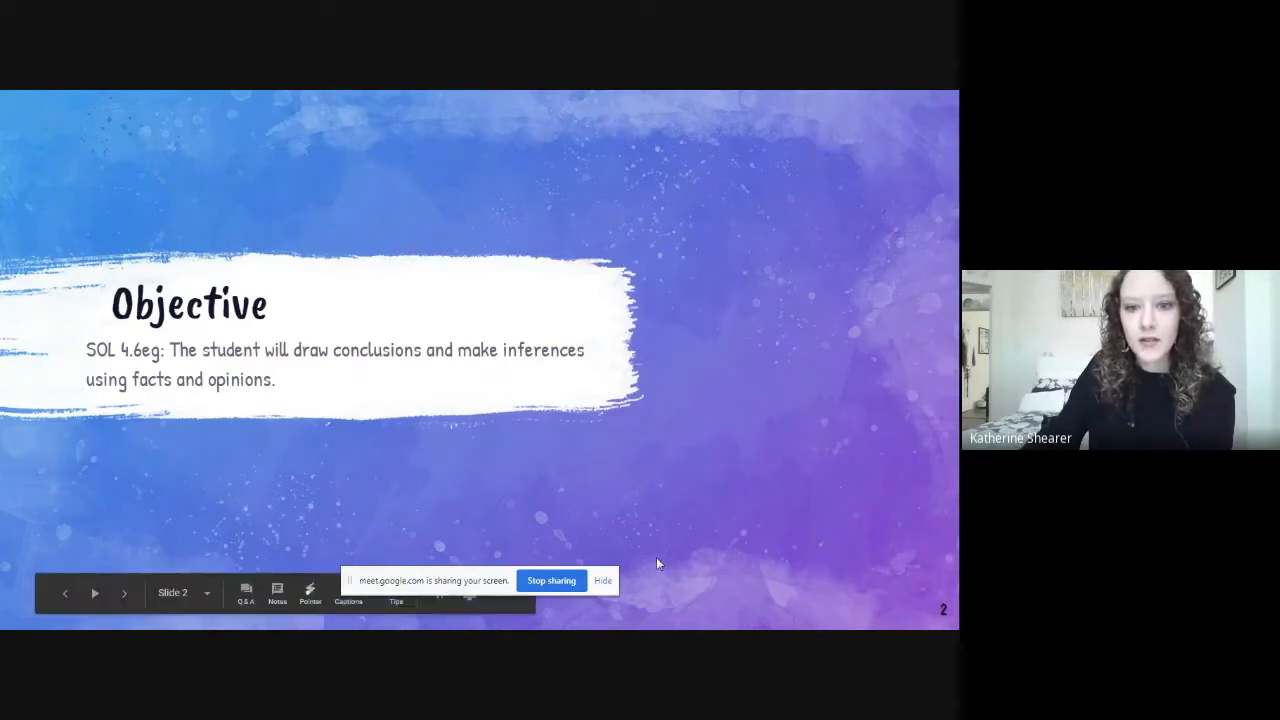
left_click(602, 580)
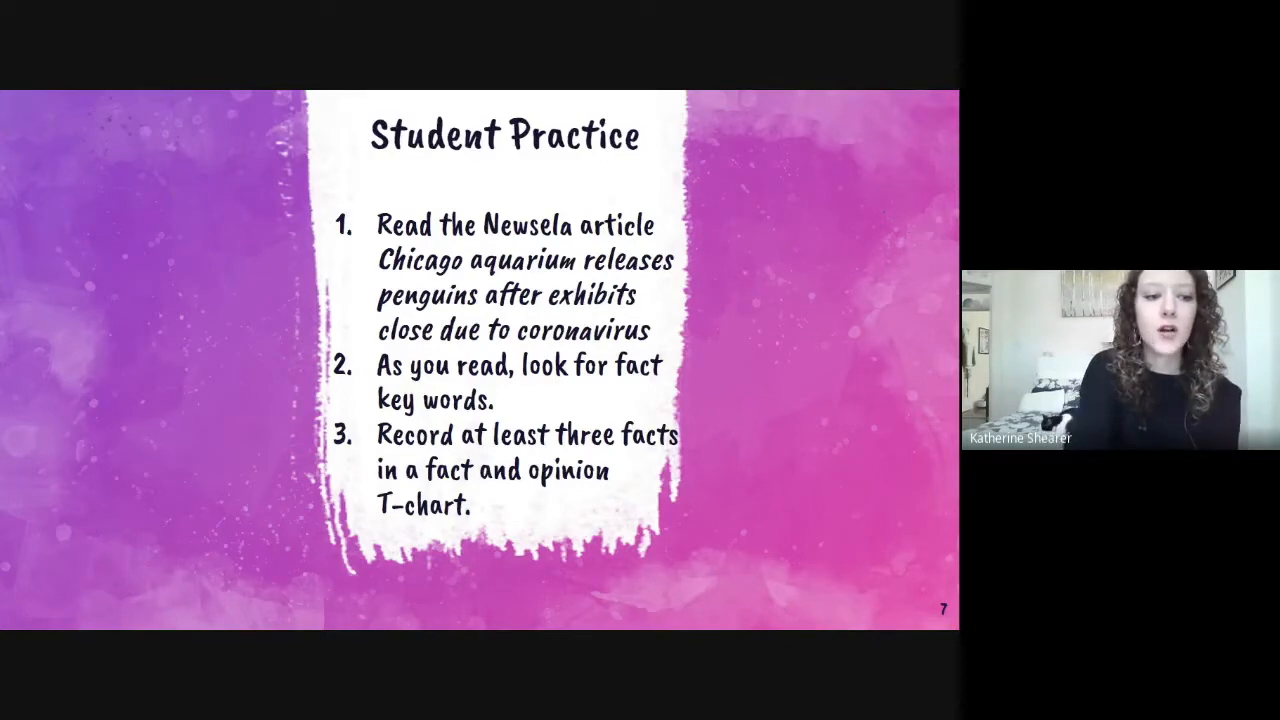
Step: Exit the slideshow and show the Fact and Opinion T-Chart with its empty columns
key("Escape")
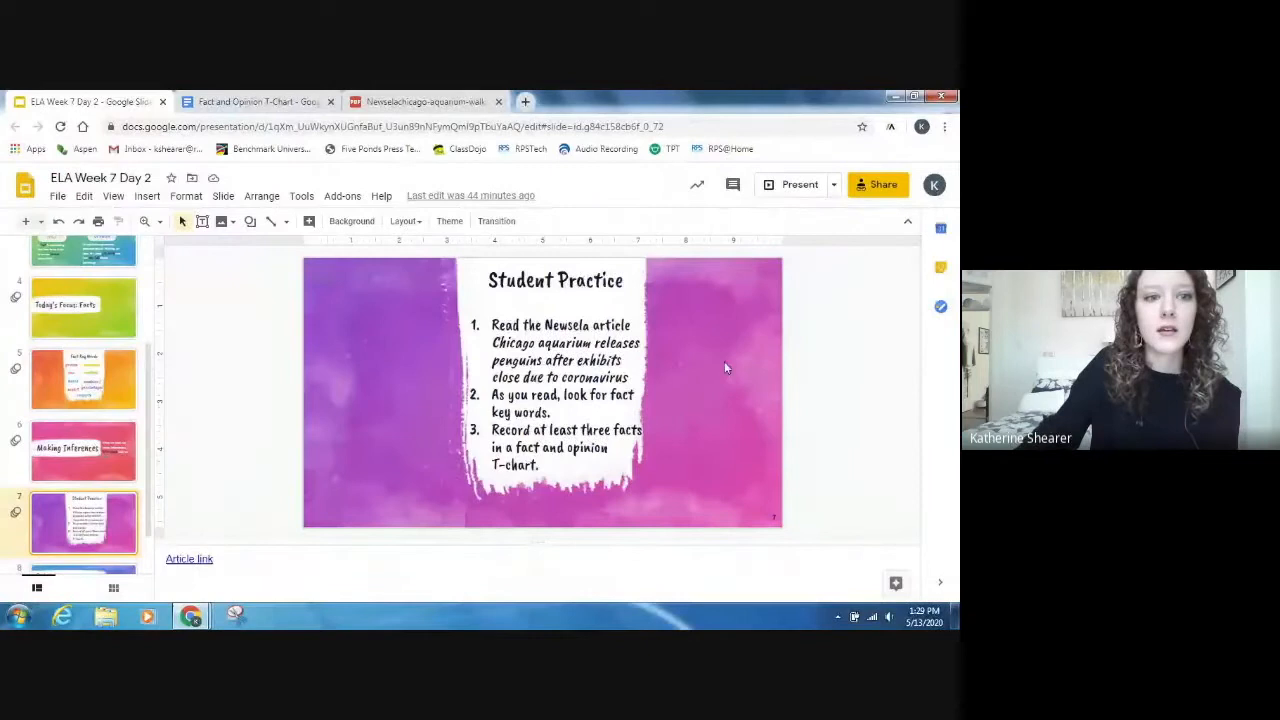
left_click(256, 100)
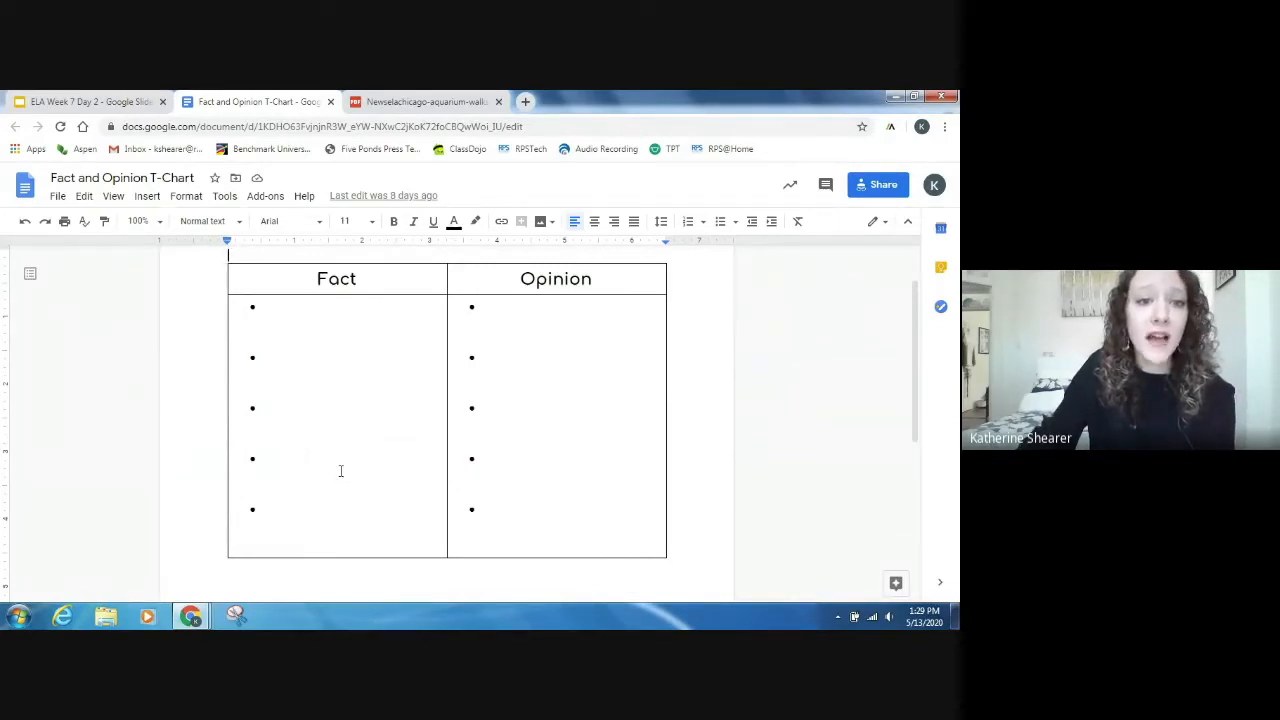
mouse_move(580, 402)
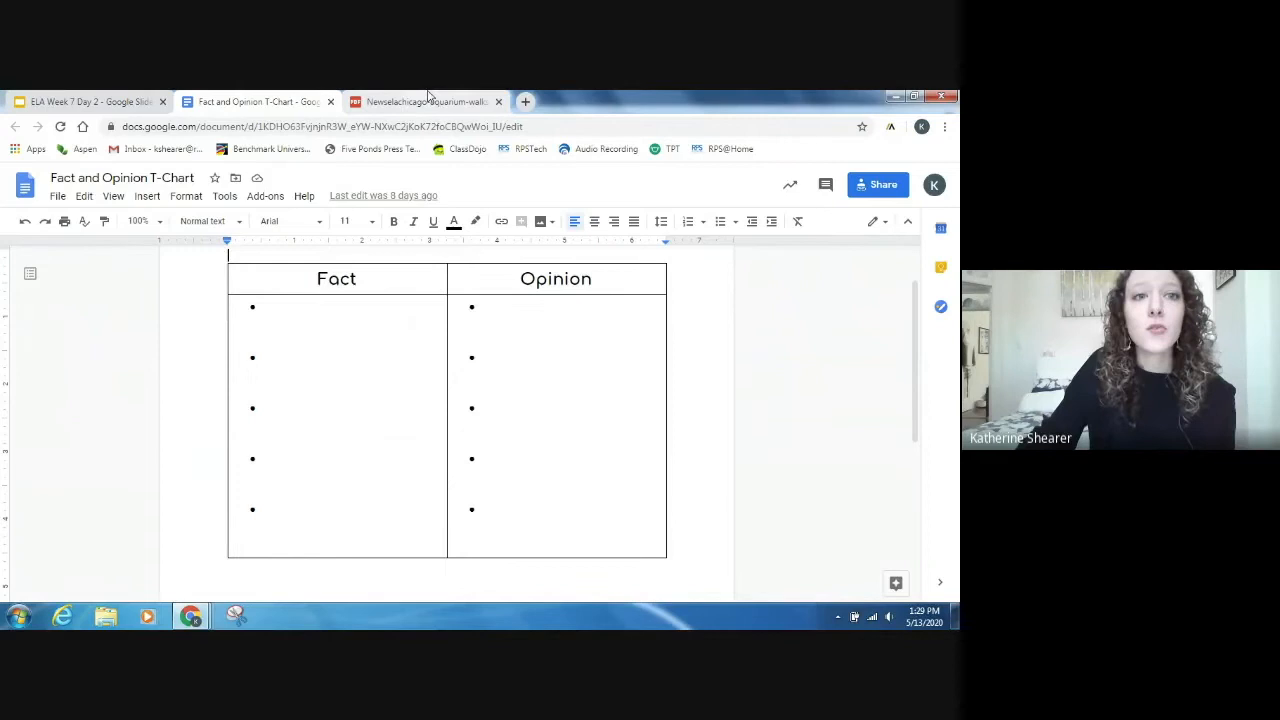
mouse_move(428, 100)
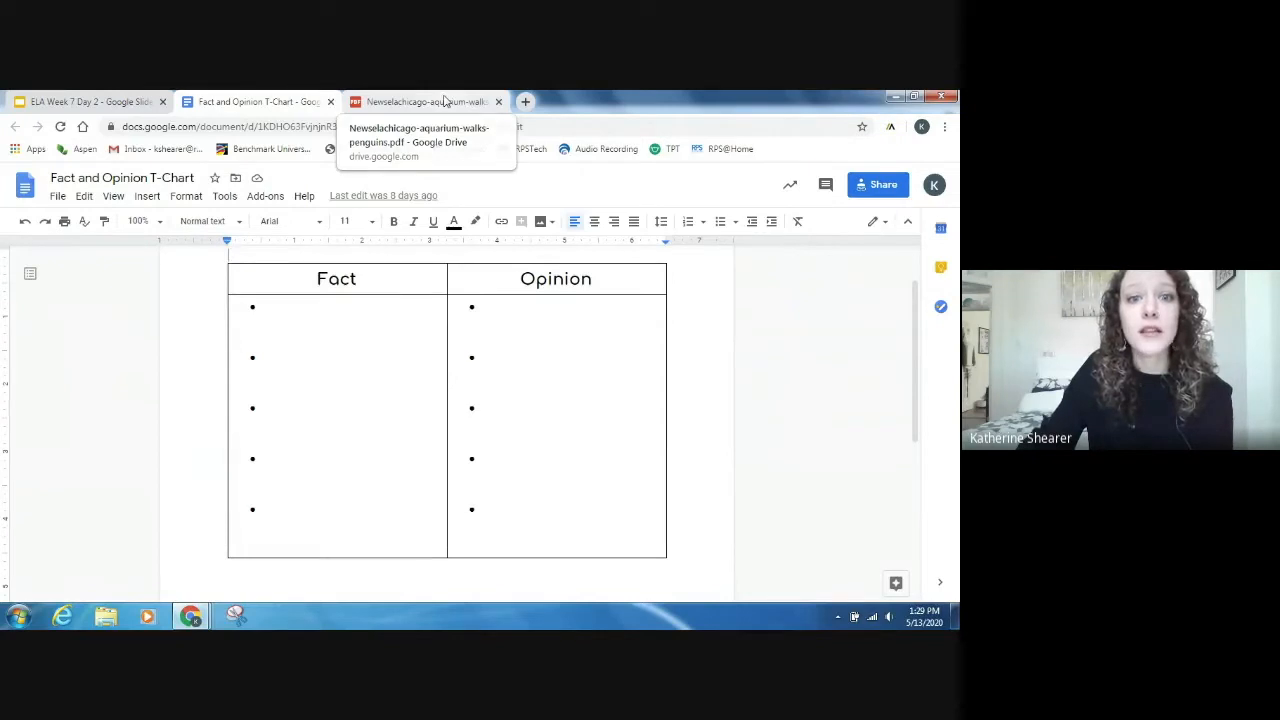
Step: Read the Newsela penguin article down past the first photo to Penguins Check Out Other Animals
left_click(424, 100)
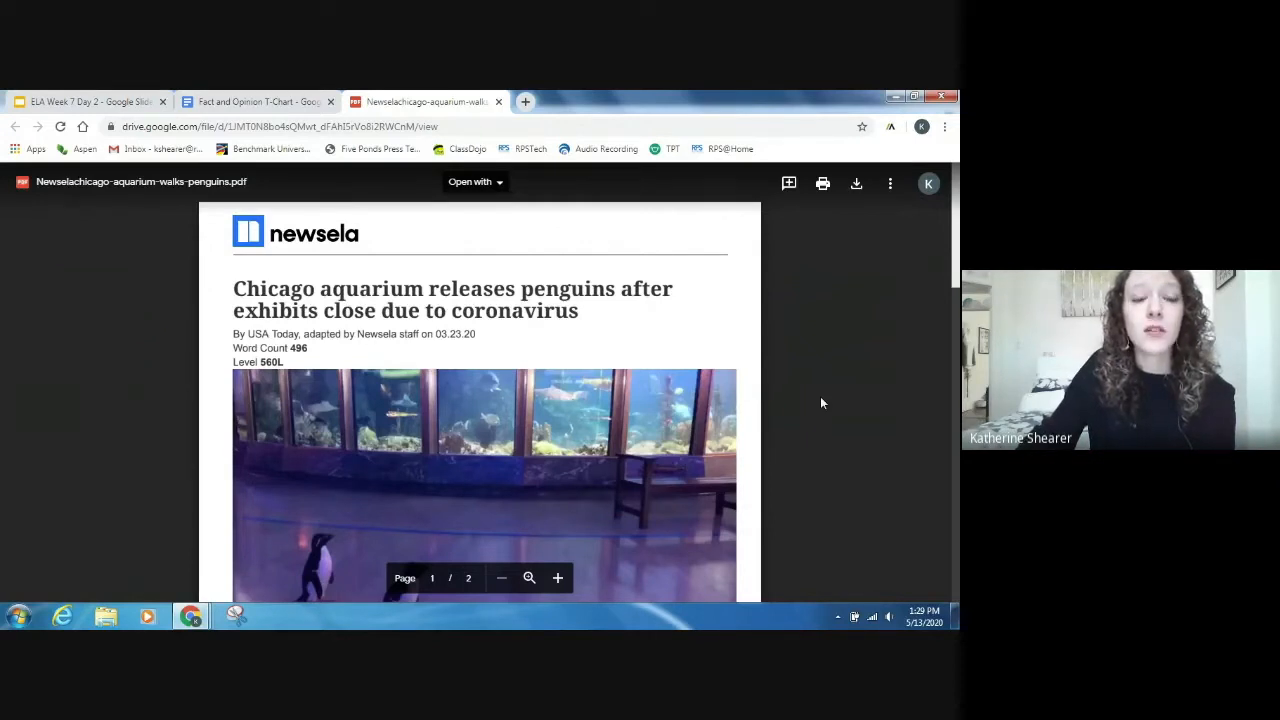
mouse_move(810, 402)
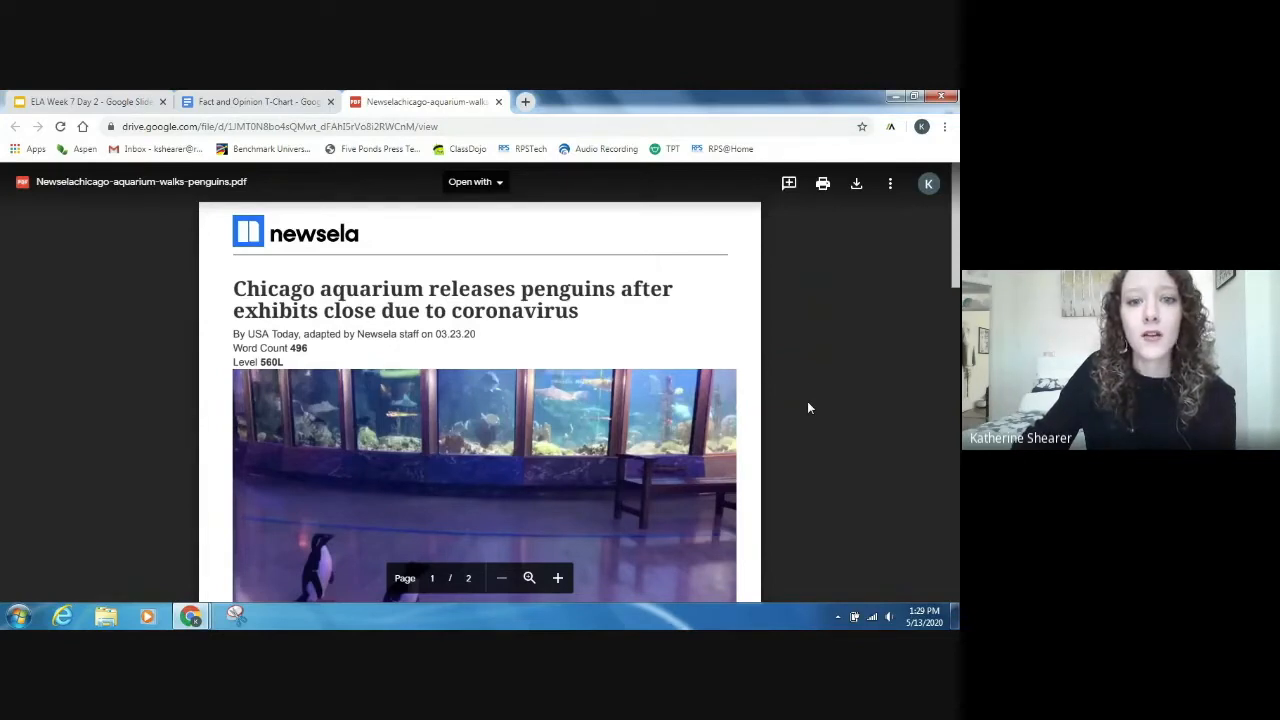
scroll("down", 3)
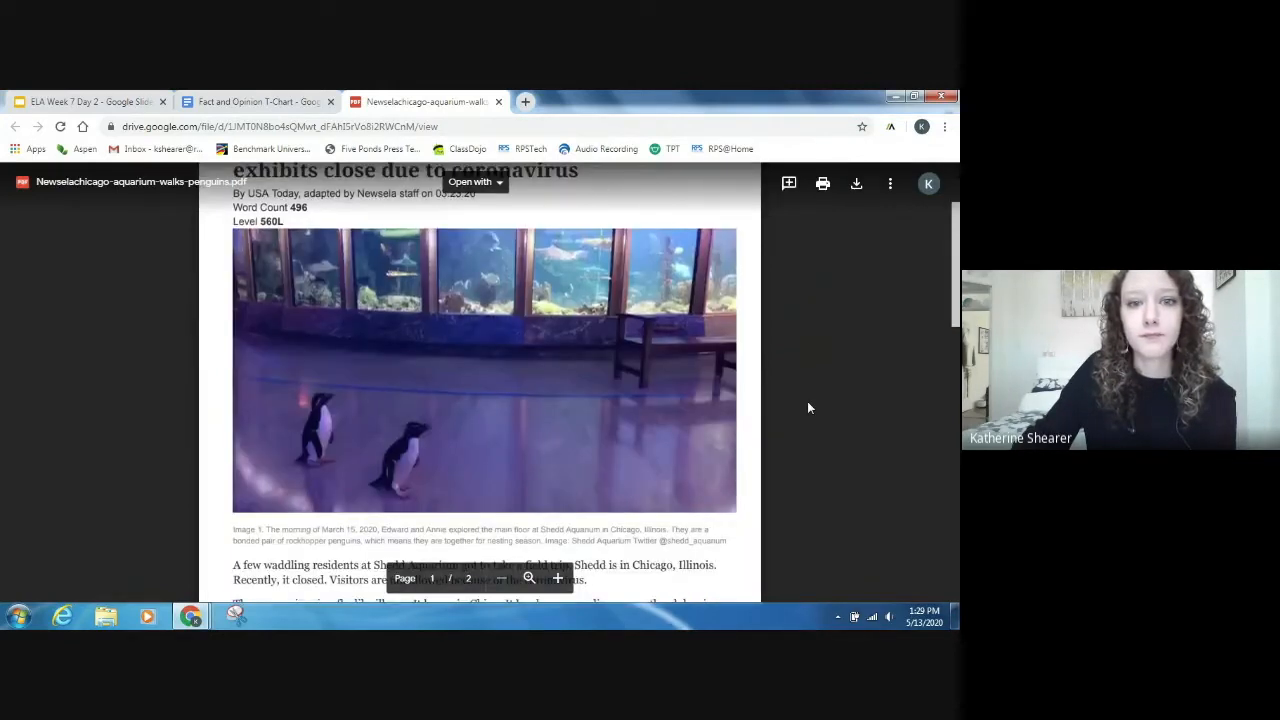
scroll("down", 3)
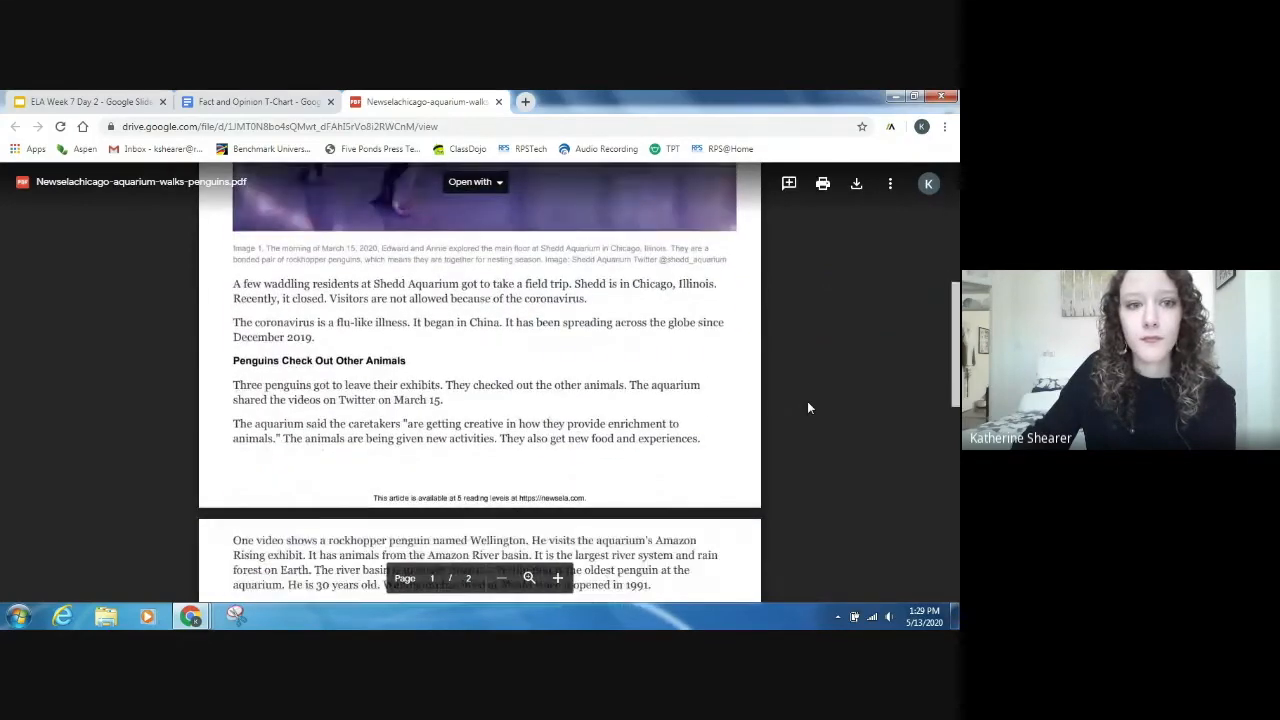
scroll("down", 3)
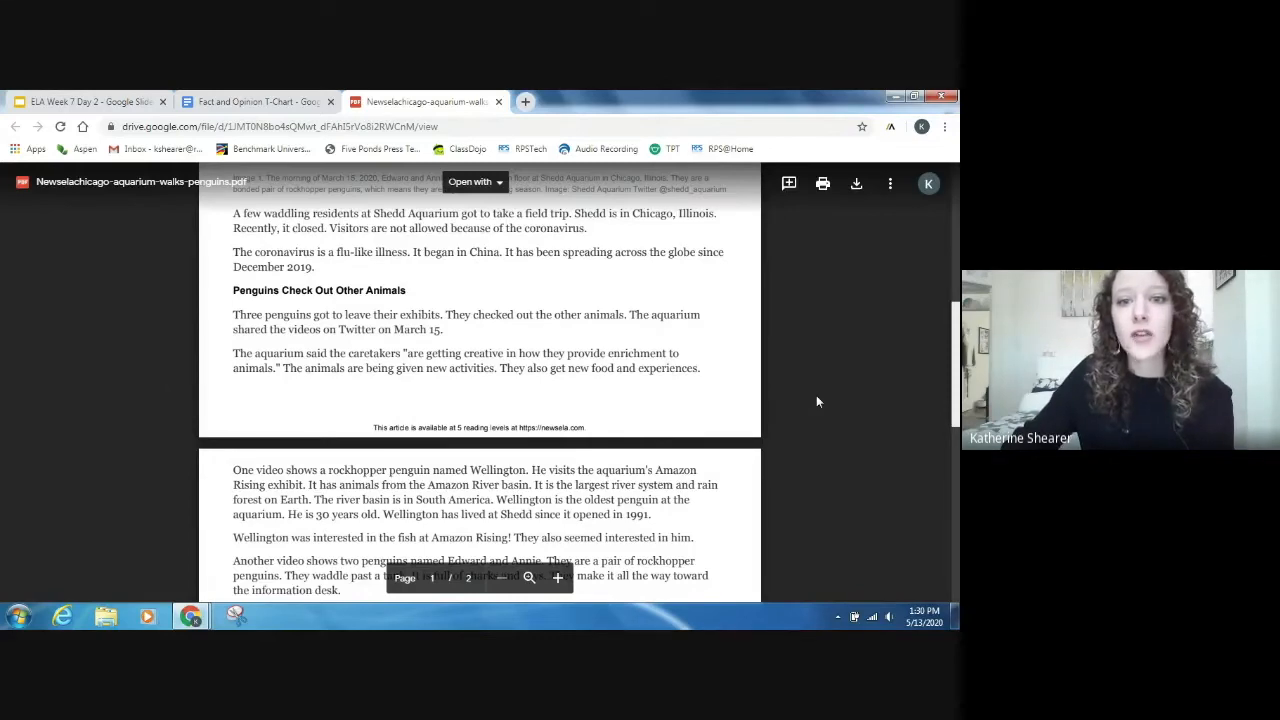
mouse_move(812, 400)
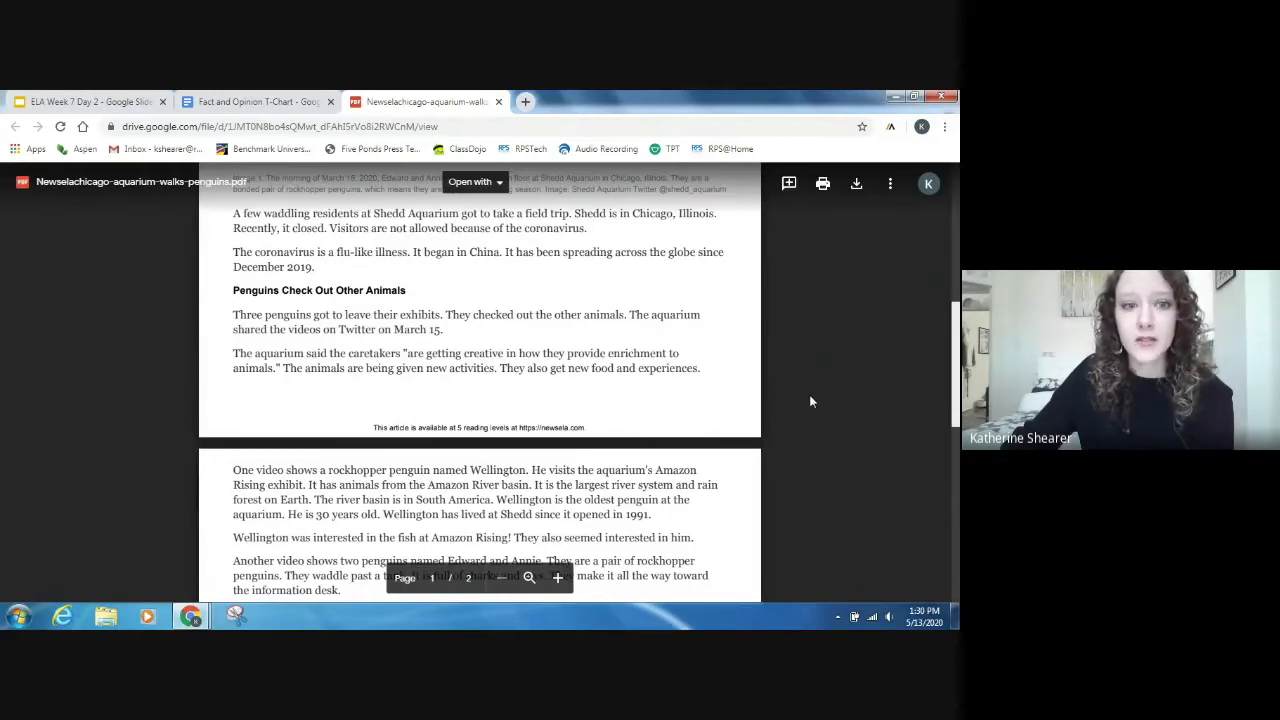
Step: Read page 2 through the Governor Pritzker section to Live-Streaming Shows With Popular Animals
scroll("down", 3)
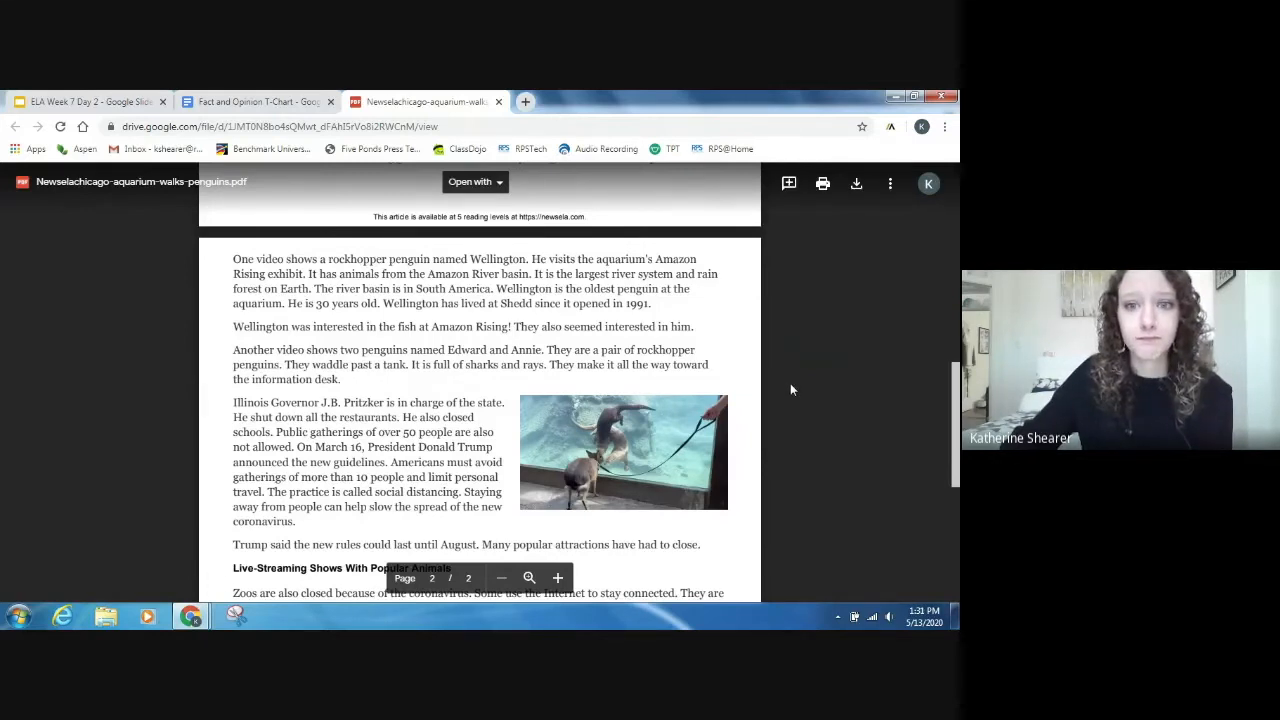
scroll("down", 3)
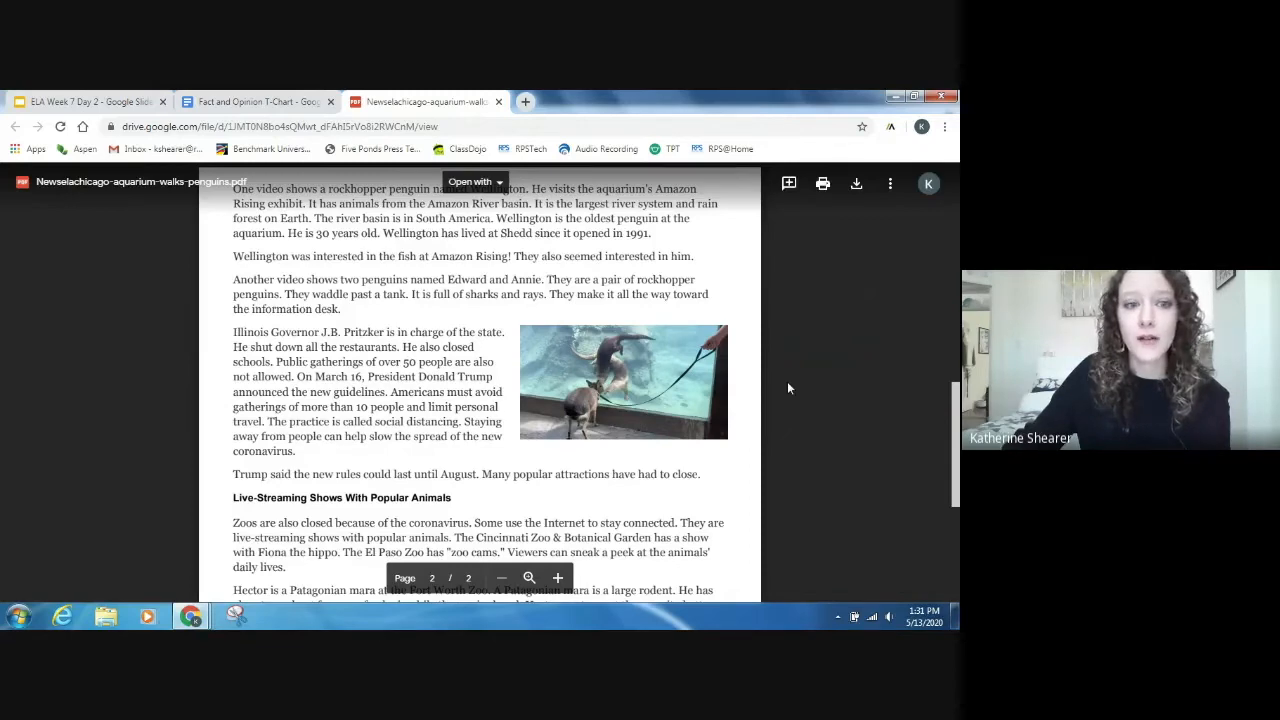
Step: Read to the article's final line, "And yes, Wellington will return!"
scroll("down", 3)
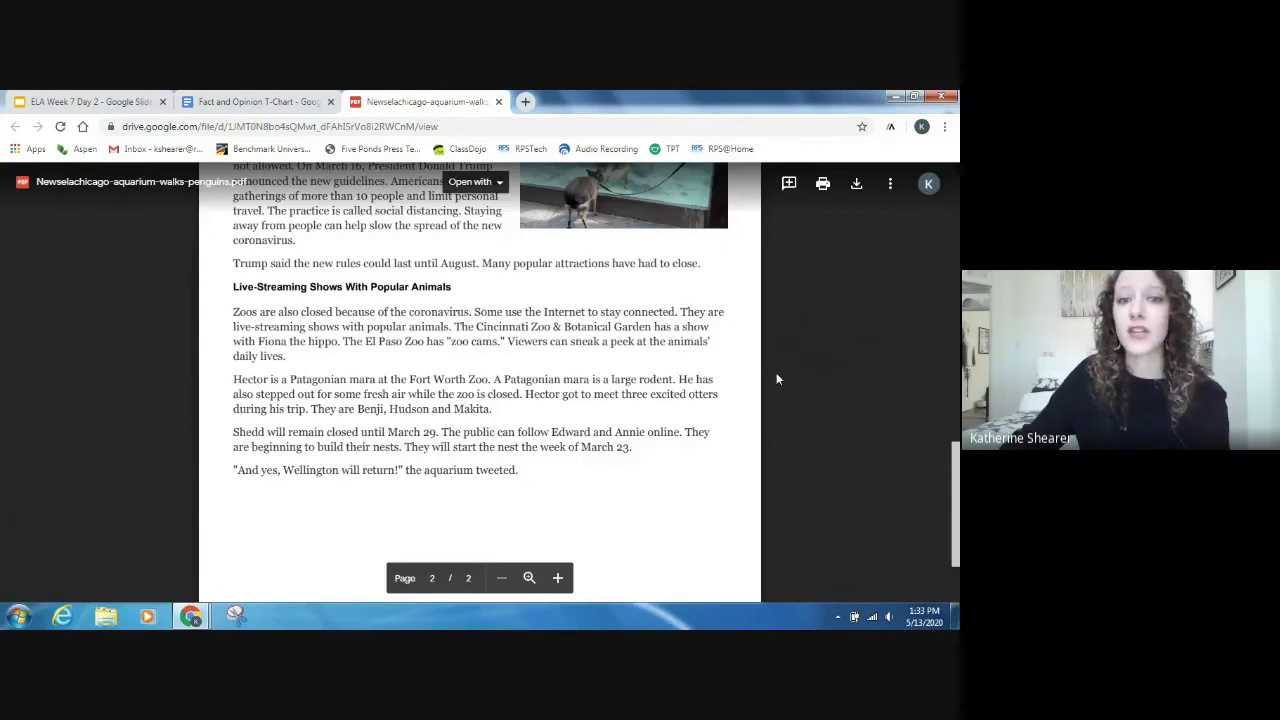
mouse_move(732, 362)
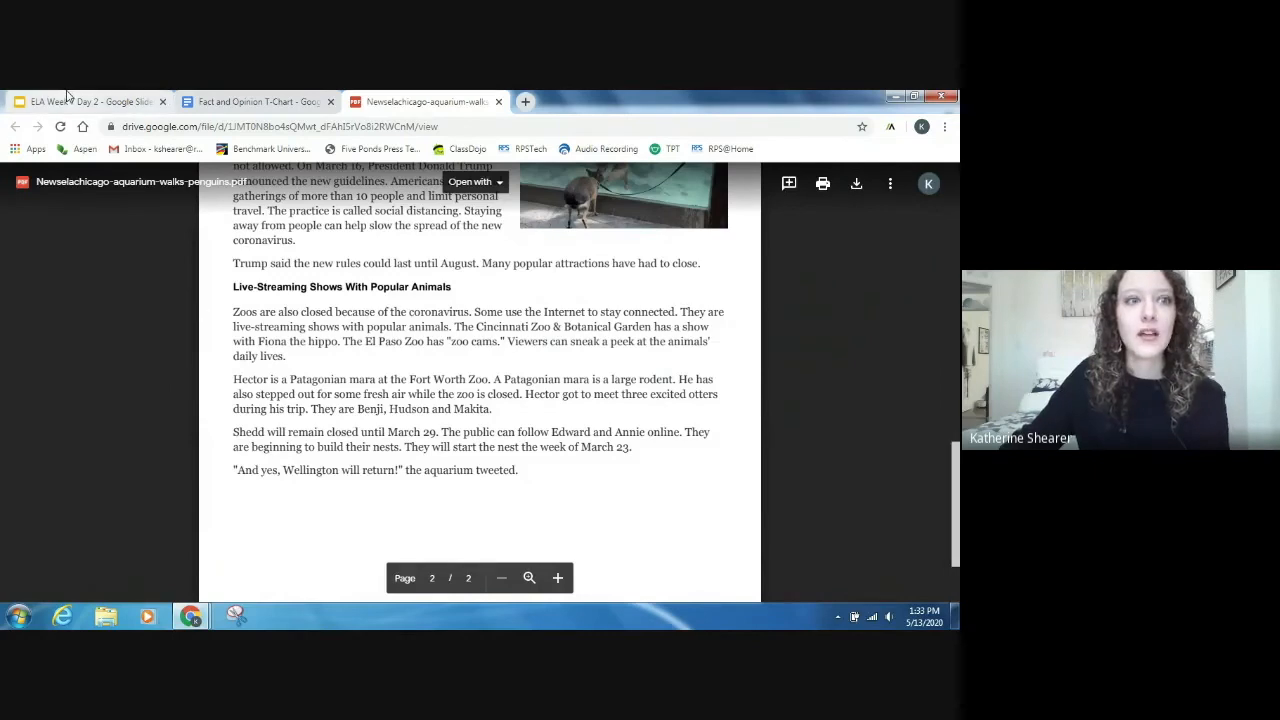
Step: Return to the deck's Student Practice slide, then bring up the Google Meet call window
left_click(90, 100)
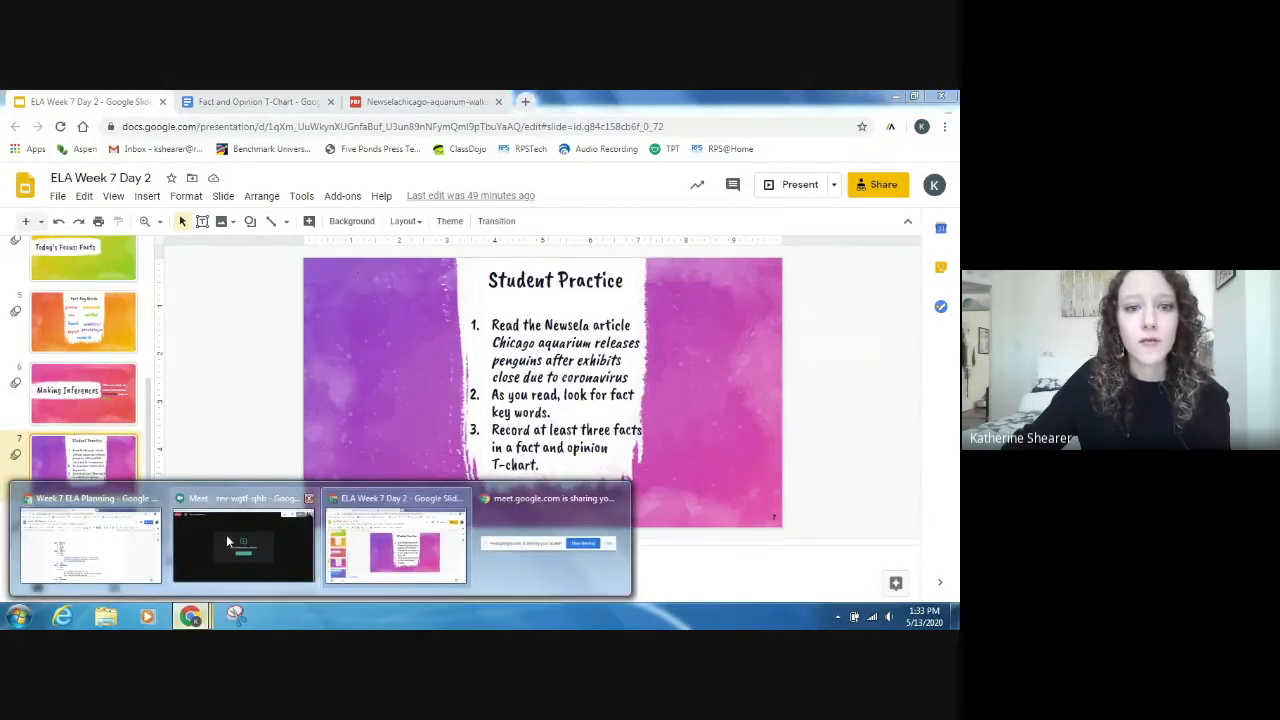
left_click(244, 544)
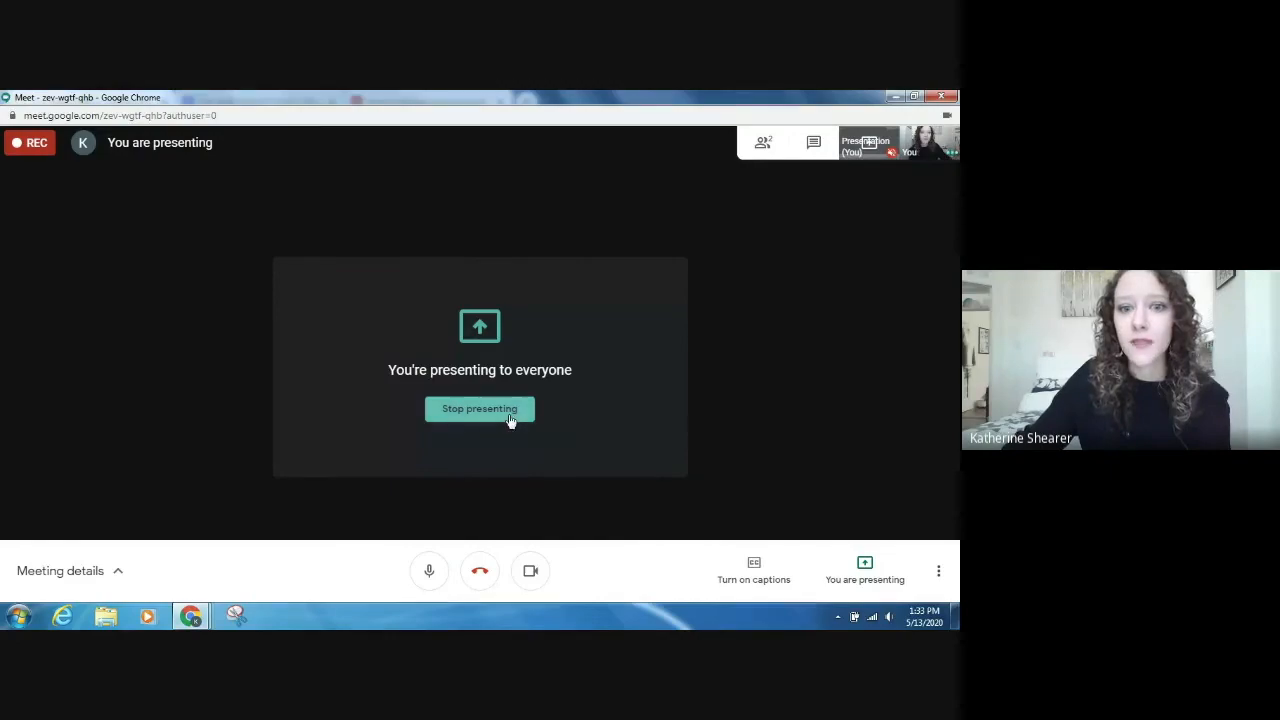